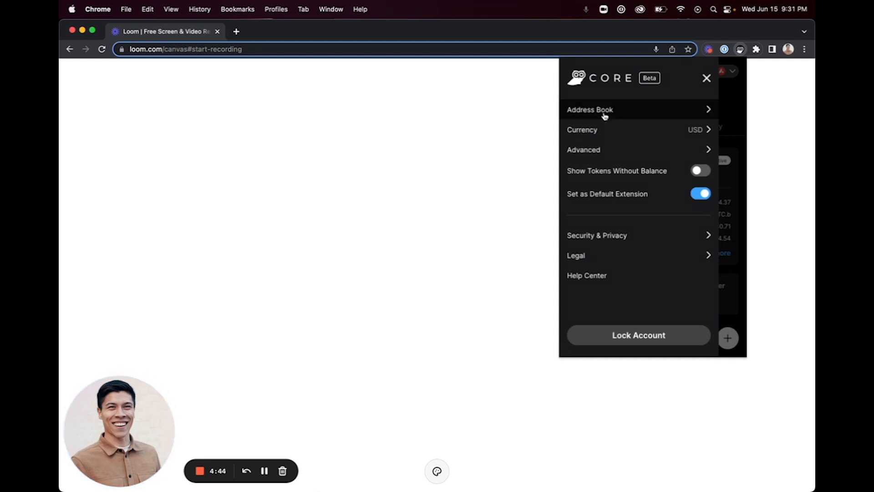
Step: Review the Address Book and the display currency choices, returning to the settings list each time
left_click(590, 110)
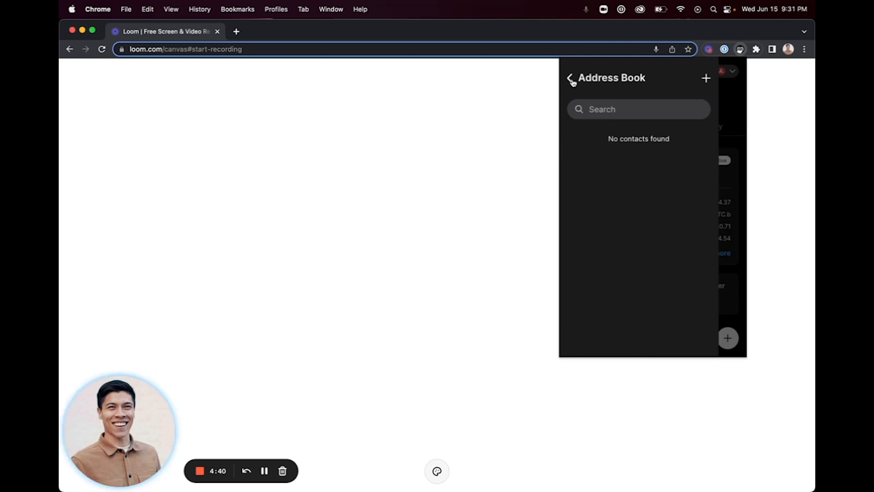
left_click(570, 78)
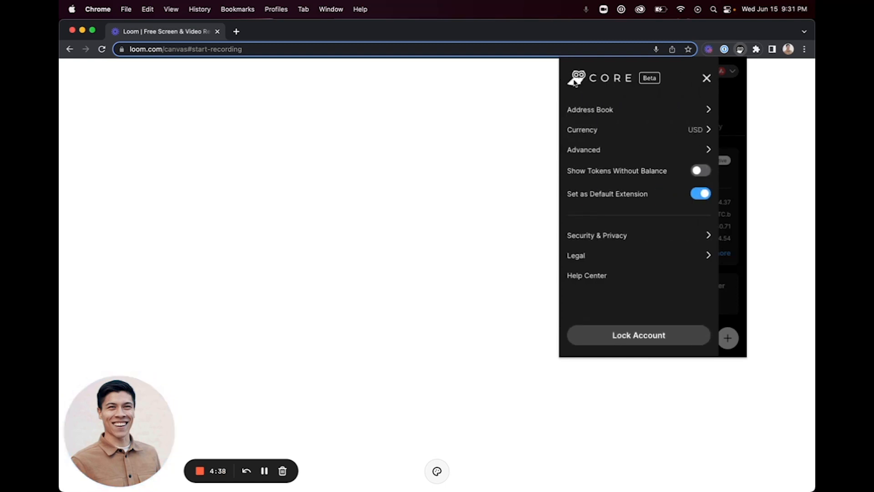
left_click(613, 130)
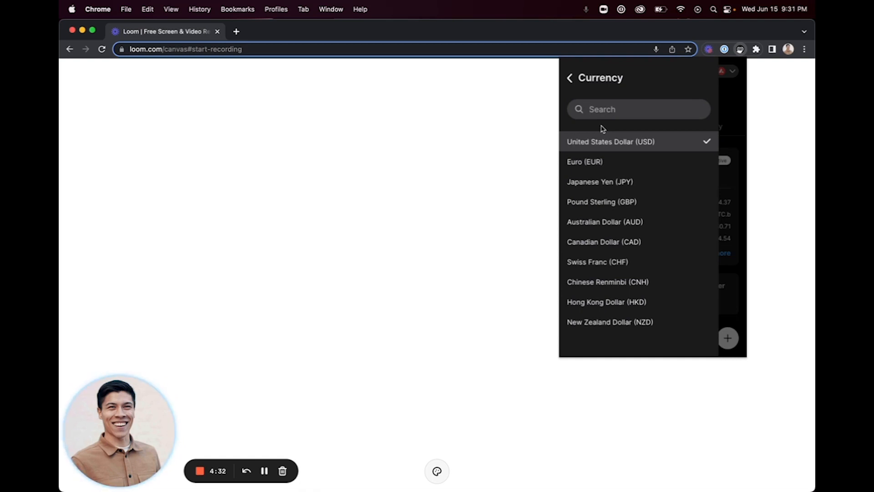
left_click(570, 77)
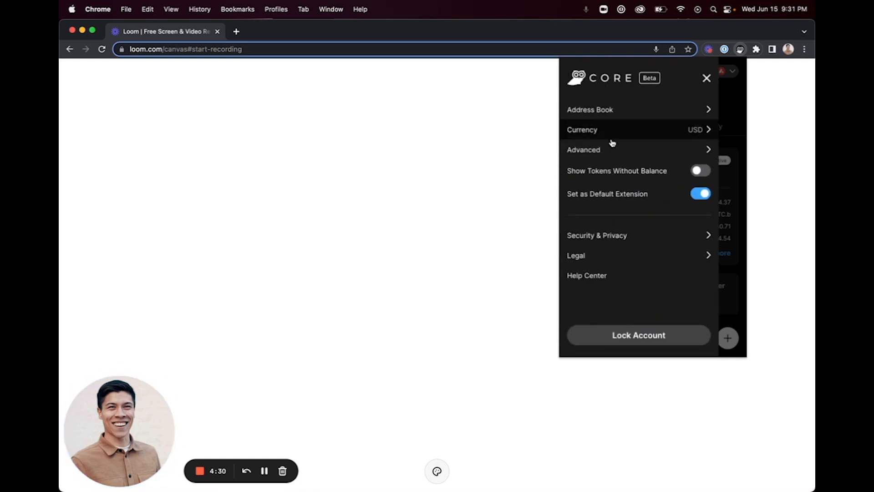
Step: Review Advanced with Testnet Mode left off, then go into Security & Privacy
left_click(583, 149)
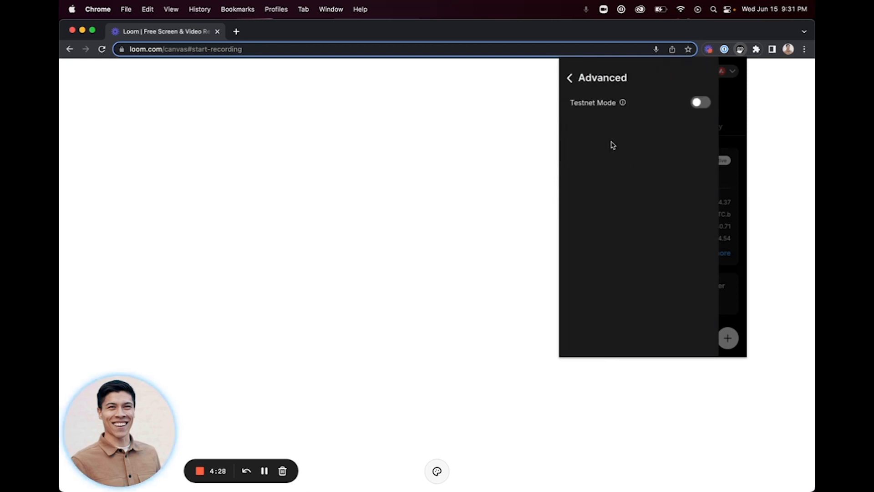
mouse_move(623, 103)
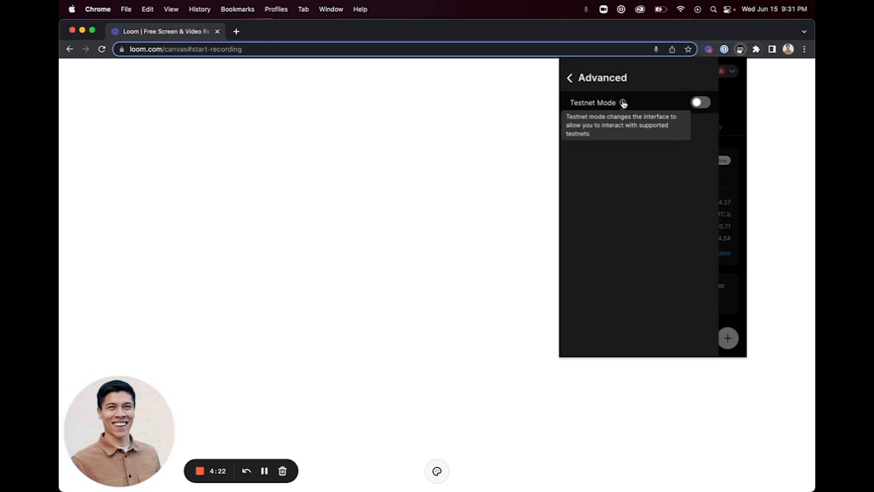
left_click(570, 78)
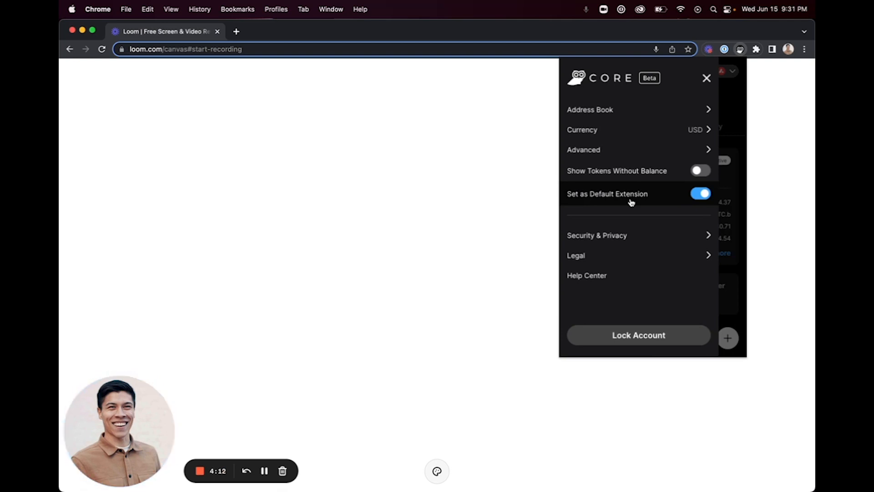
left_click(596, 235)
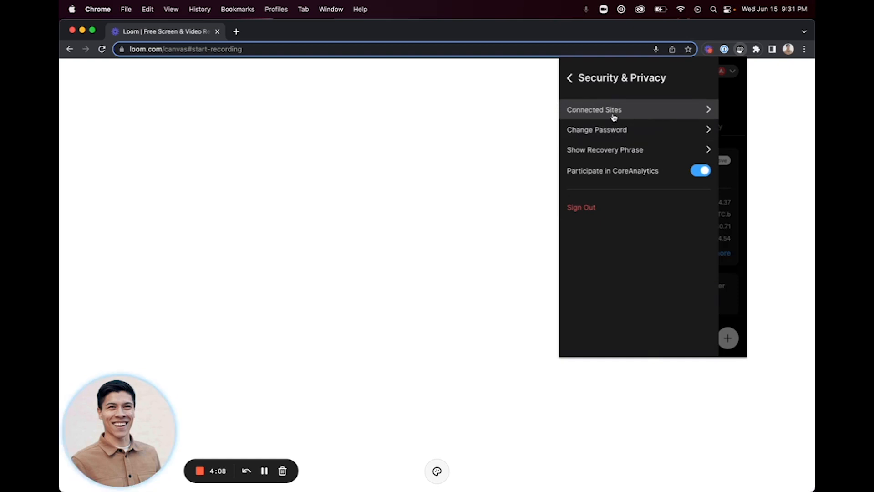
Step: View Connected Sites, then reach the Privacy Policy via Legal to load the Avalanche support page
left_click(595, 109)
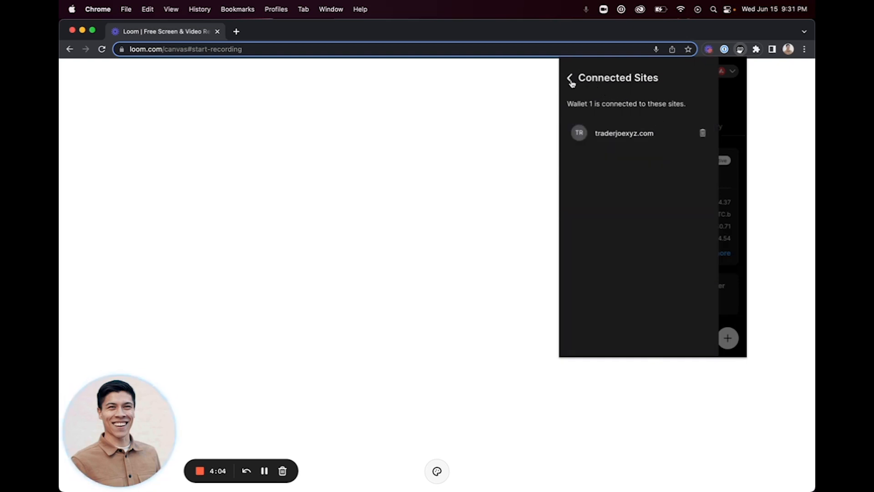
left_click(570, 78)
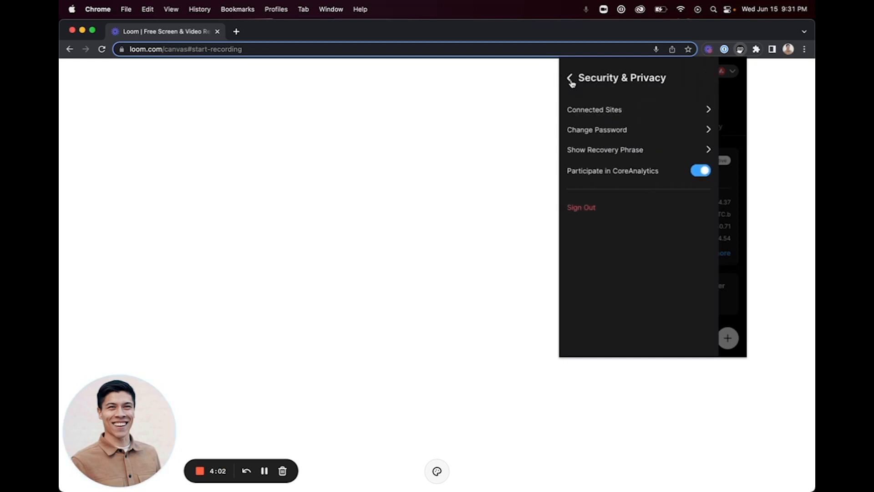
mouse_move(604, 150)
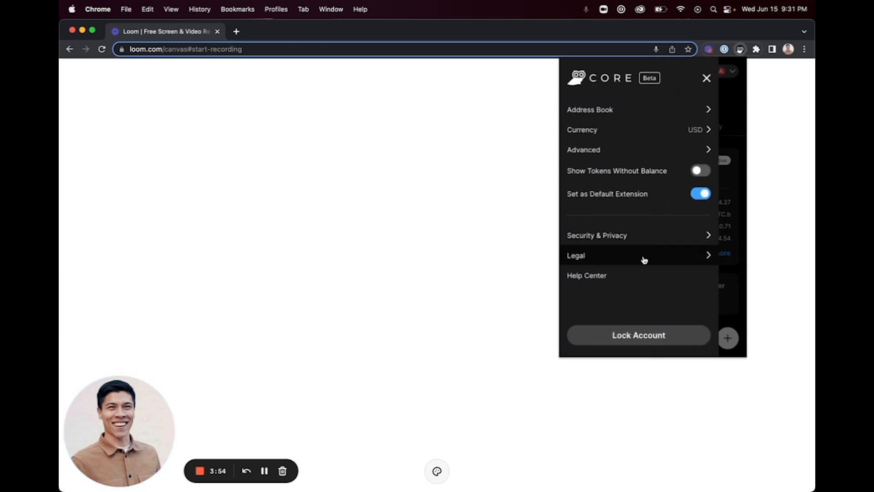
left_click(576, 255)
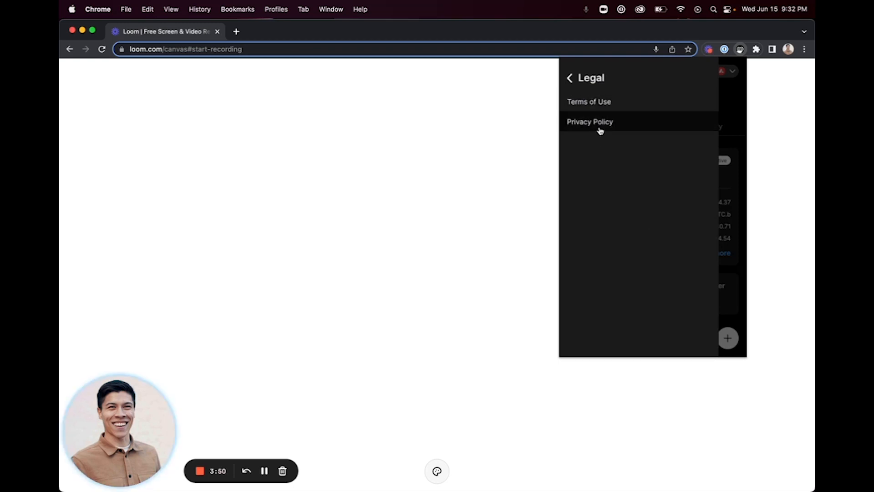
left_click(569, 77)
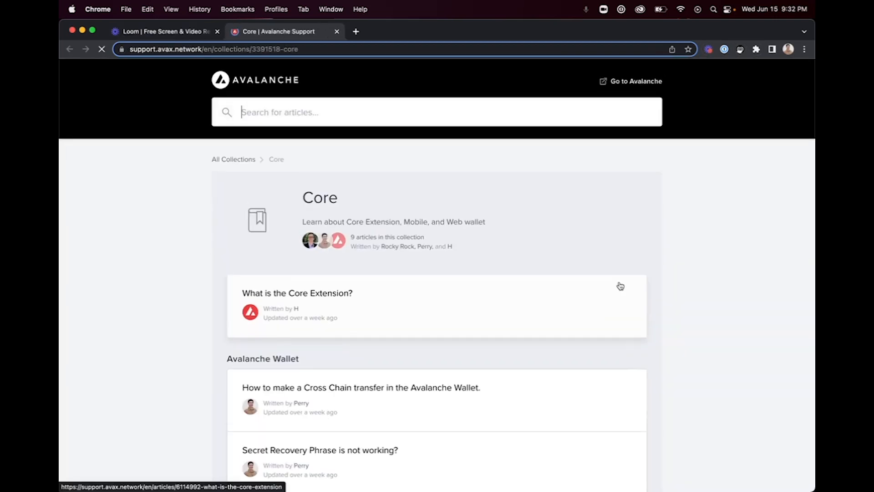
Step: Scroll the Avalanche support Core articles down slightly
scroll("down", 3)
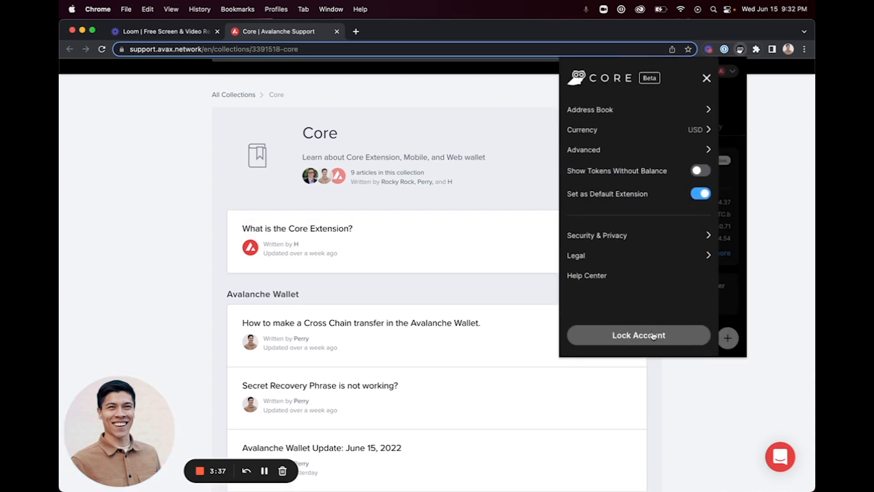
Step: Lock the account so Core's password login screen covers the support page
left_click(638, 336)
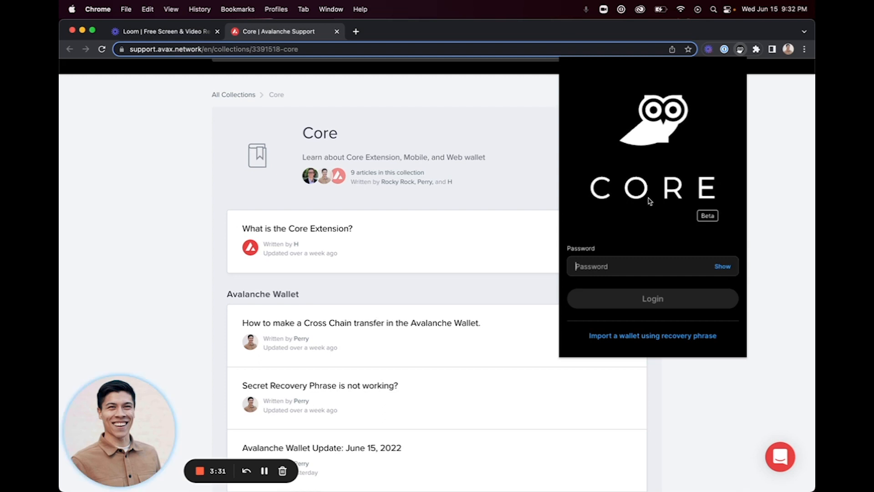
mouse_move(699, 136)
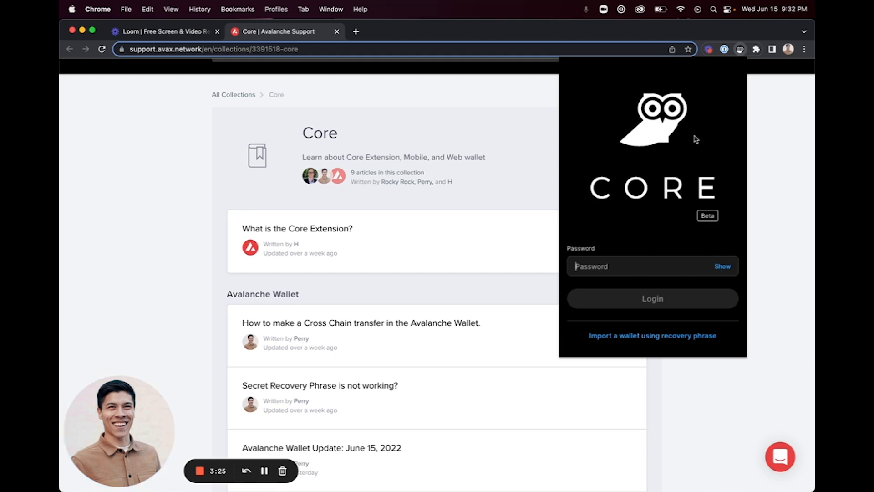
mouse_move(459, 295)
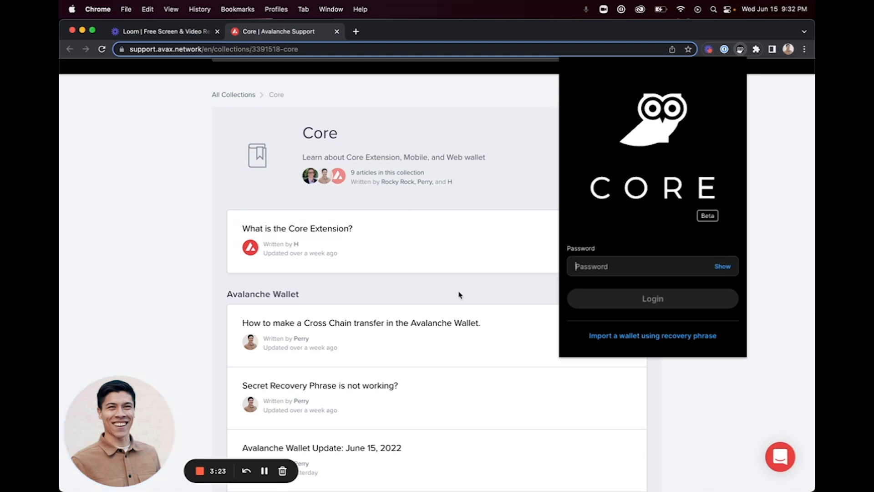